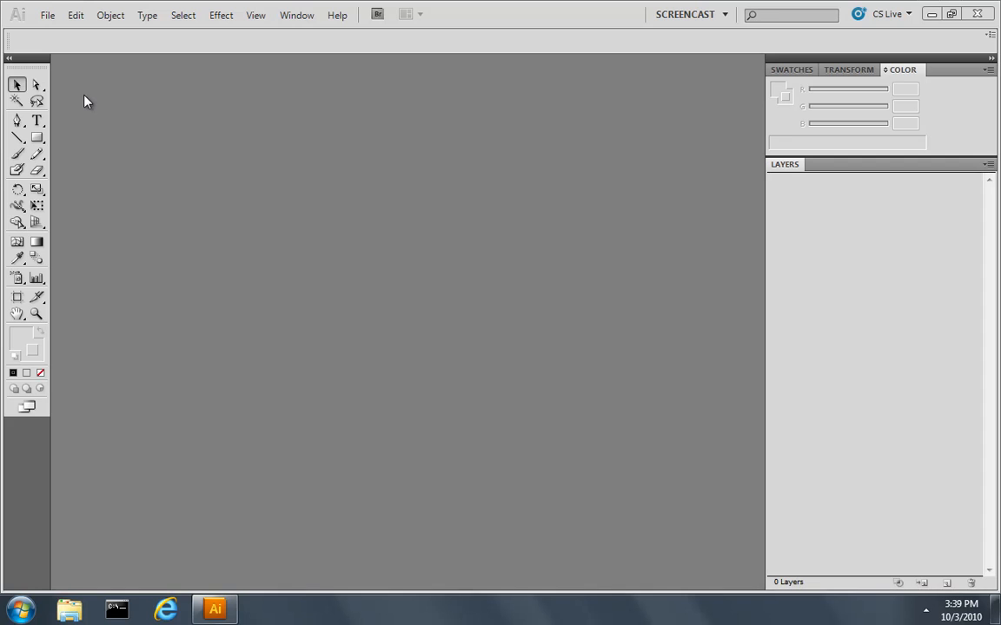
- Create a new blank 800 × 600 pt document named Tutorial via File > New
click(47, 14)
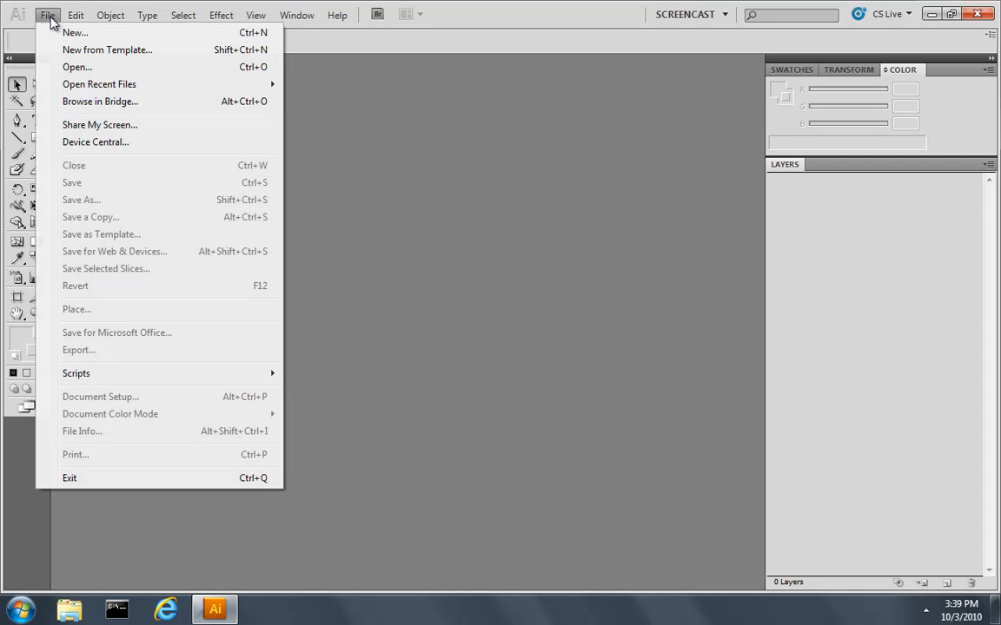
click(74, 32)
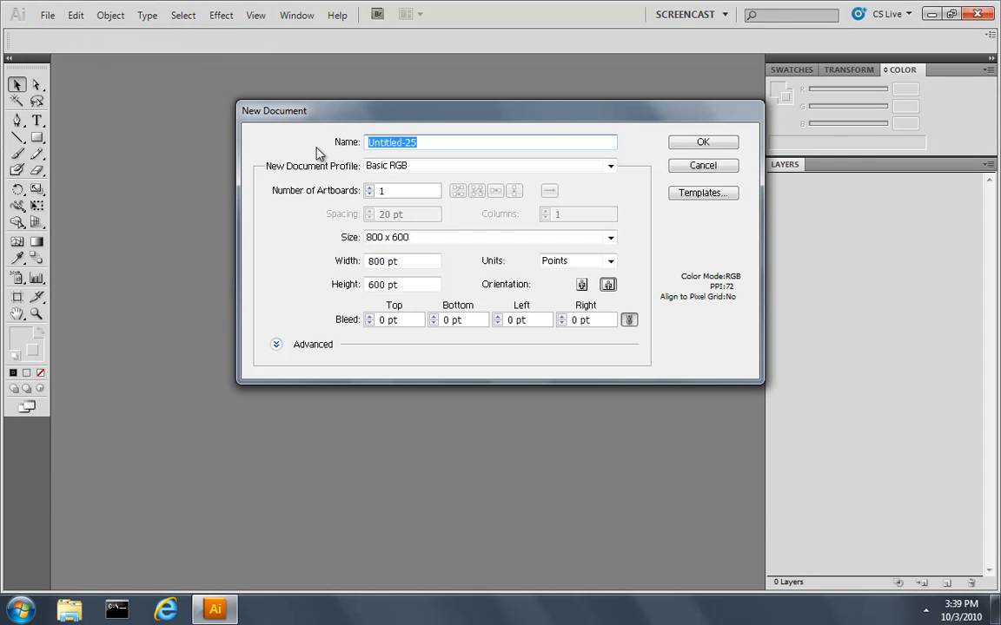
text(Tutorial)
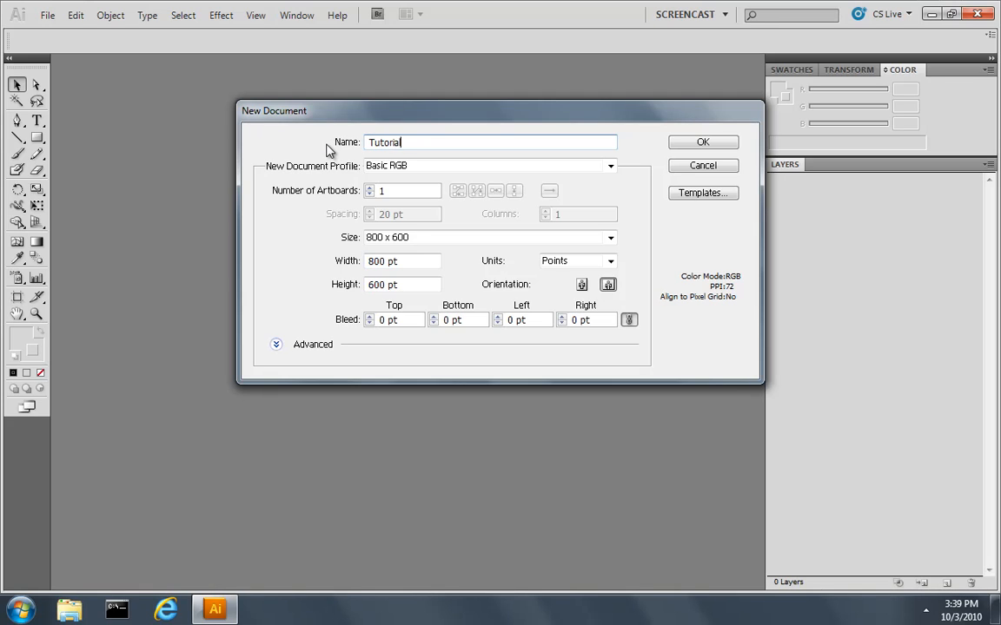
mouse_move(417, 156)
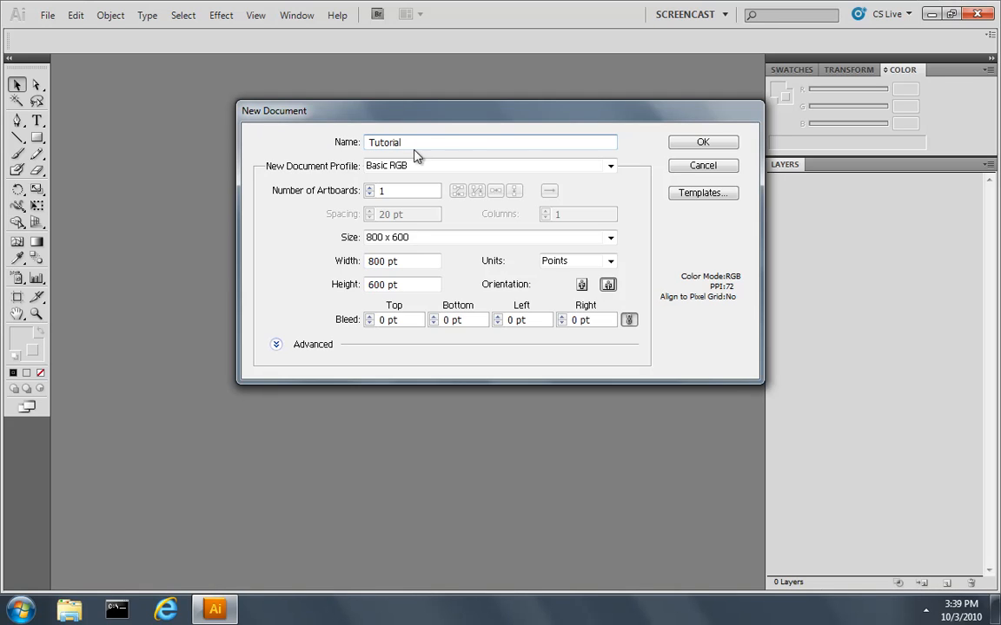
click(702, 143)
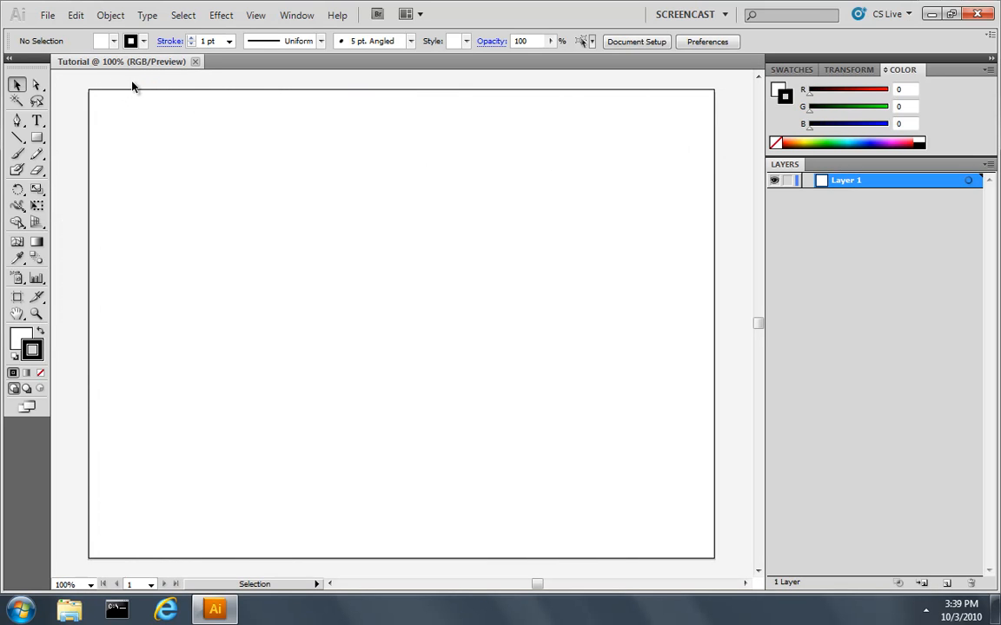
mouse_move(118, 90)
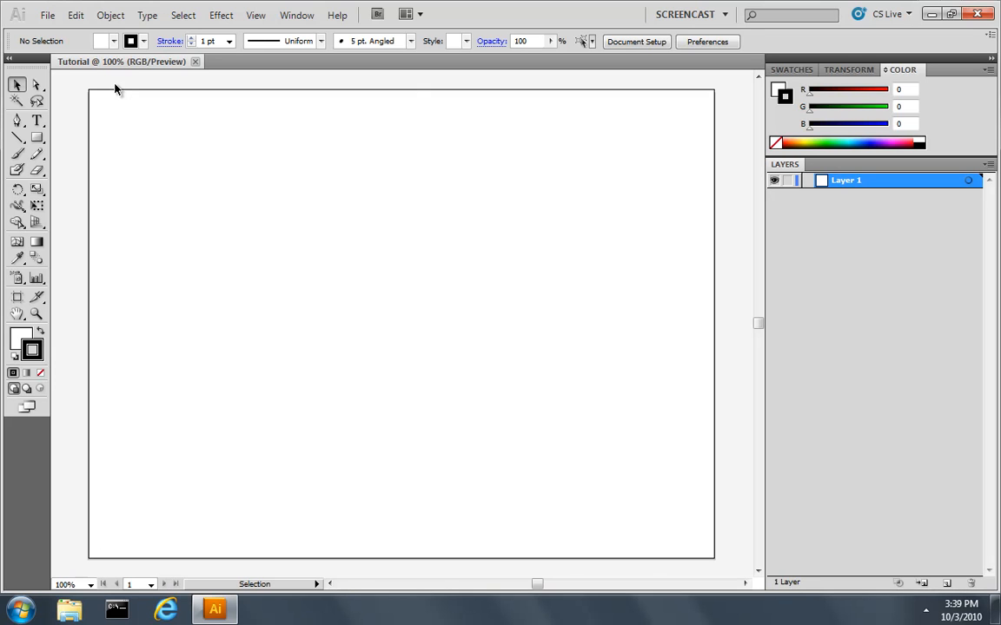
- Open Rocket.svg, select all its artwork, and paste it into the Tutorial document
click(47, 14)
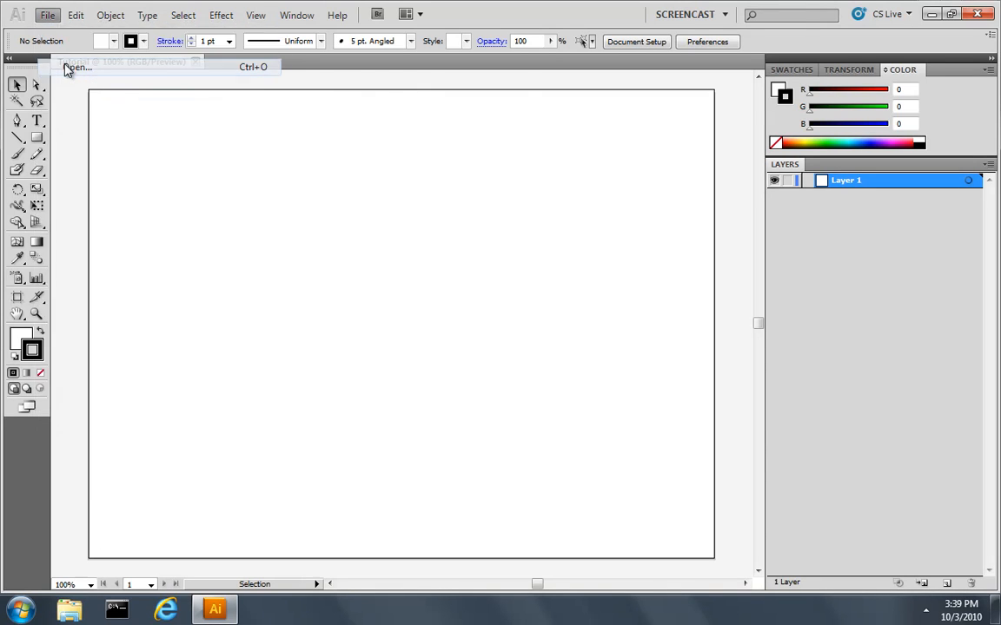
click(77, 66)
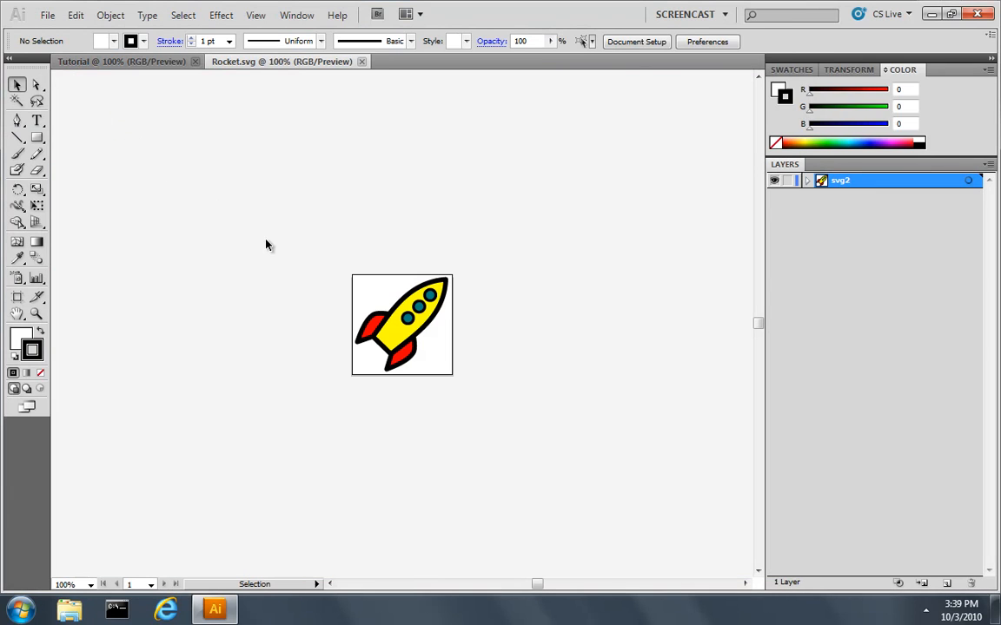
mouse_move(420, 327)
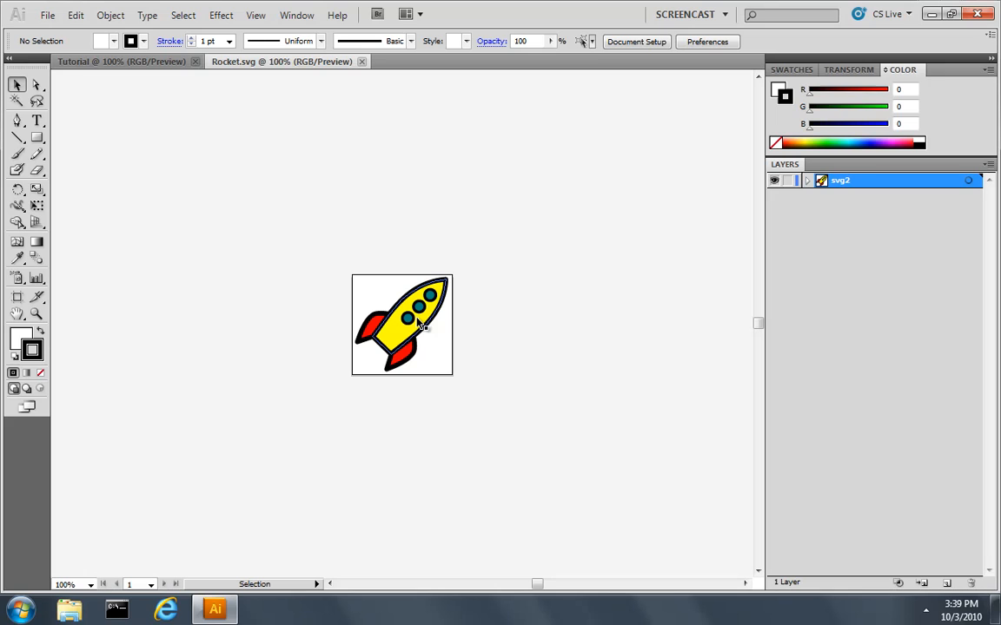
click(183, 13)
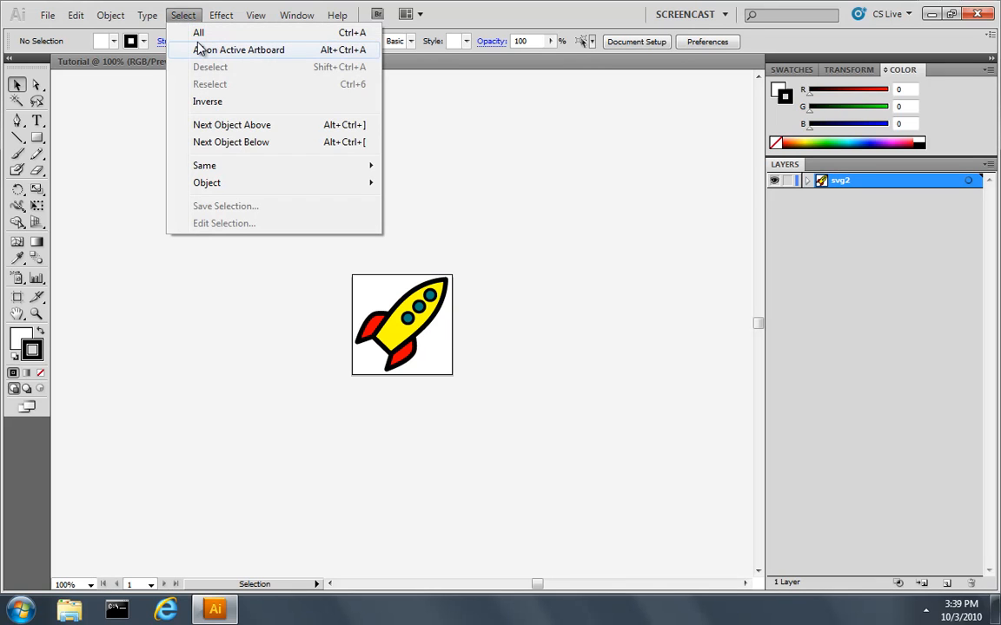
click(76, 14)
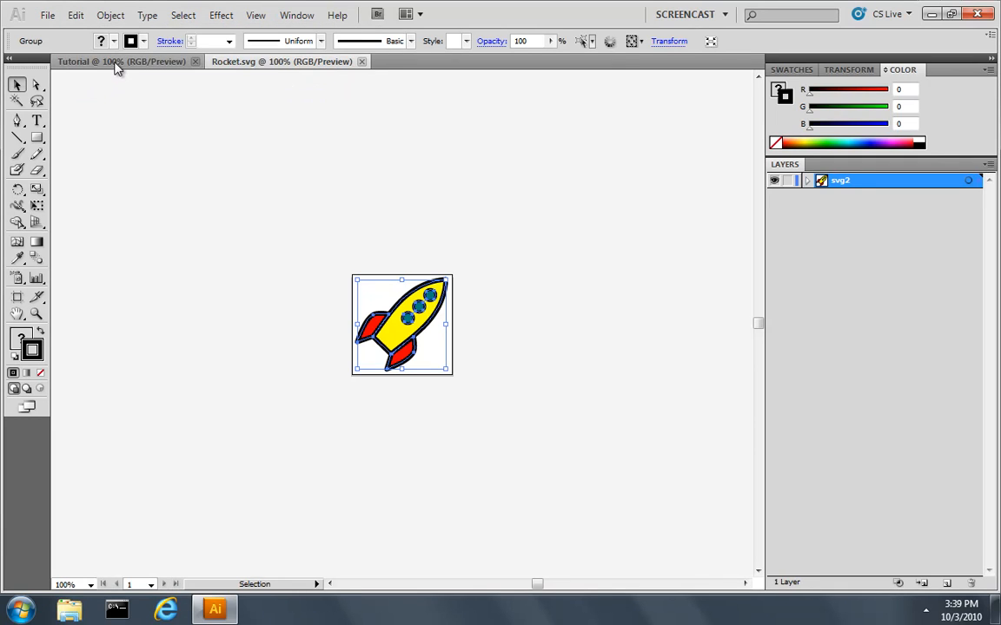
click(77, 14)
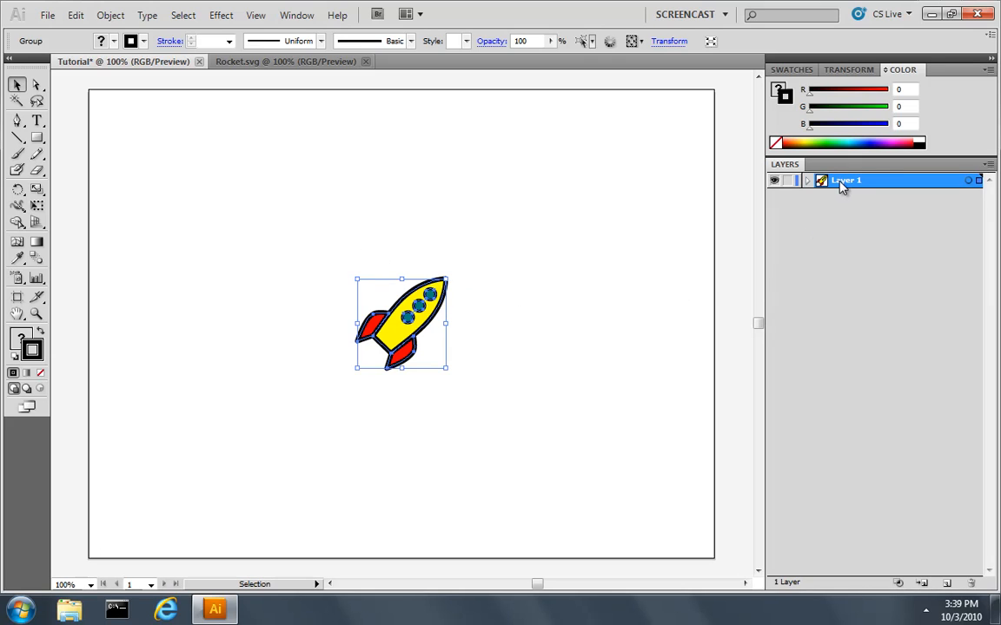
- Rename Layer 1 in the Layers panel to rocket();
double_click(844, 179)
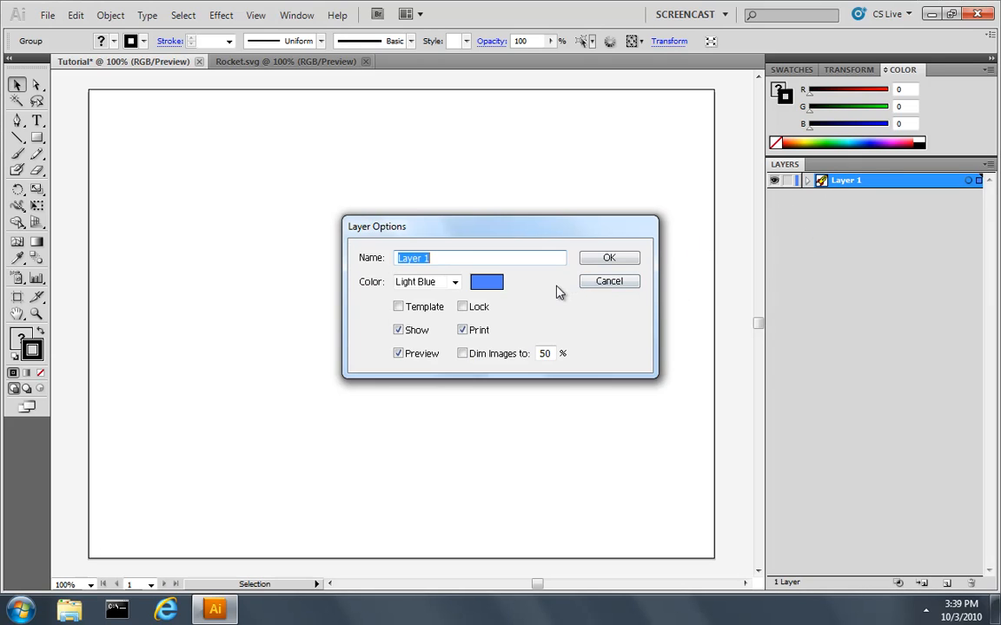
text(rocket)
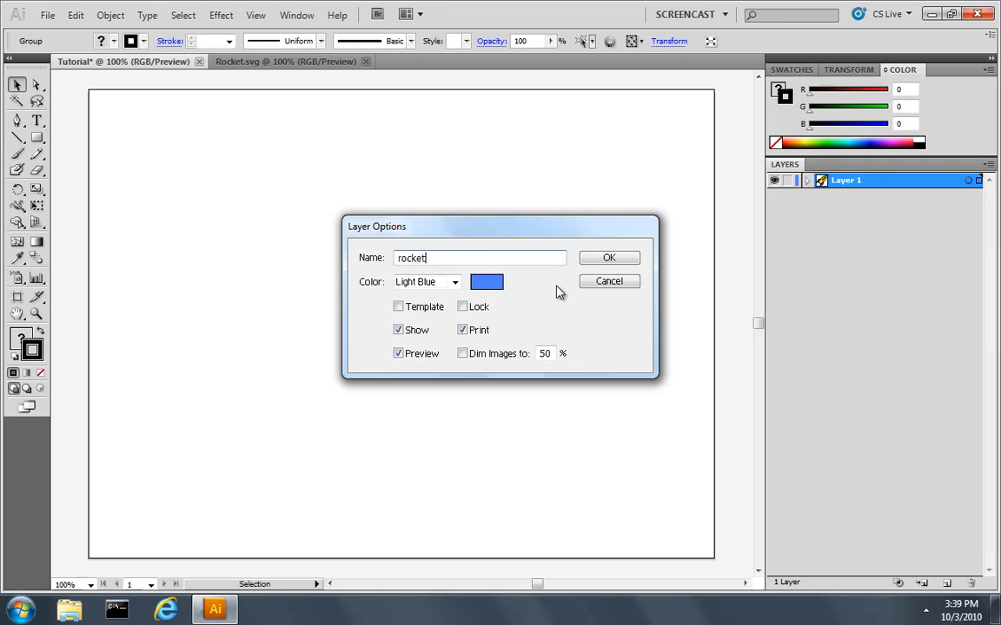
text(();)
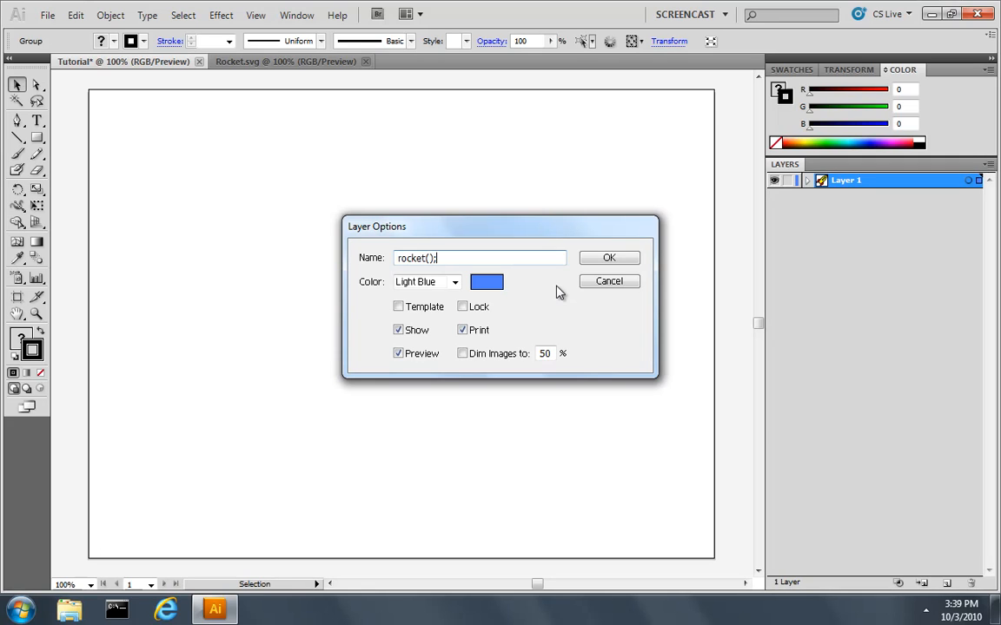
click(608, 257)
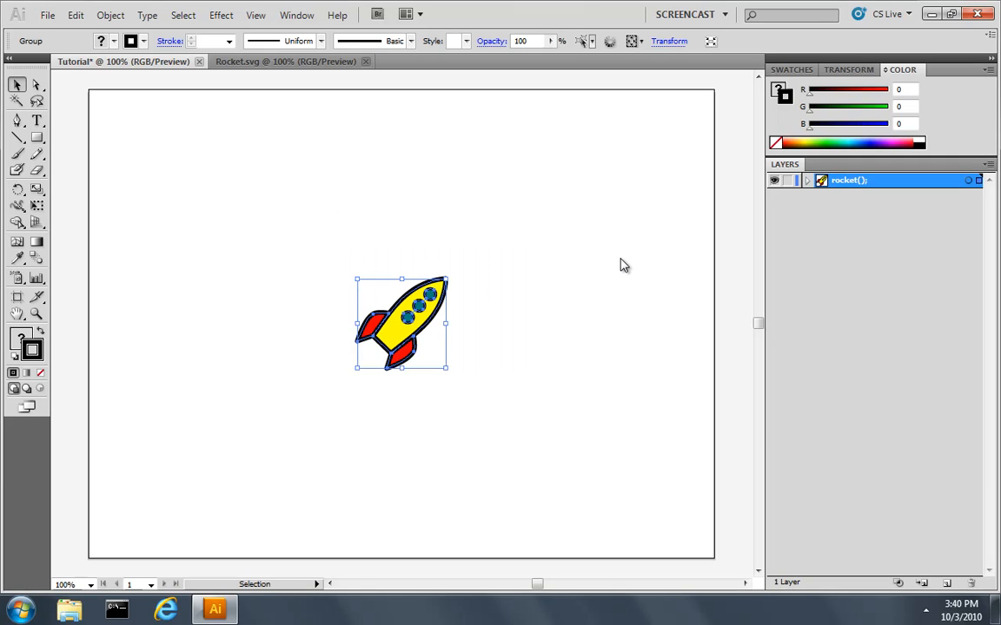
- Export the document as <canvas> HTML, saving Tutorial.html in the Tutorial folder
click(47, 14)
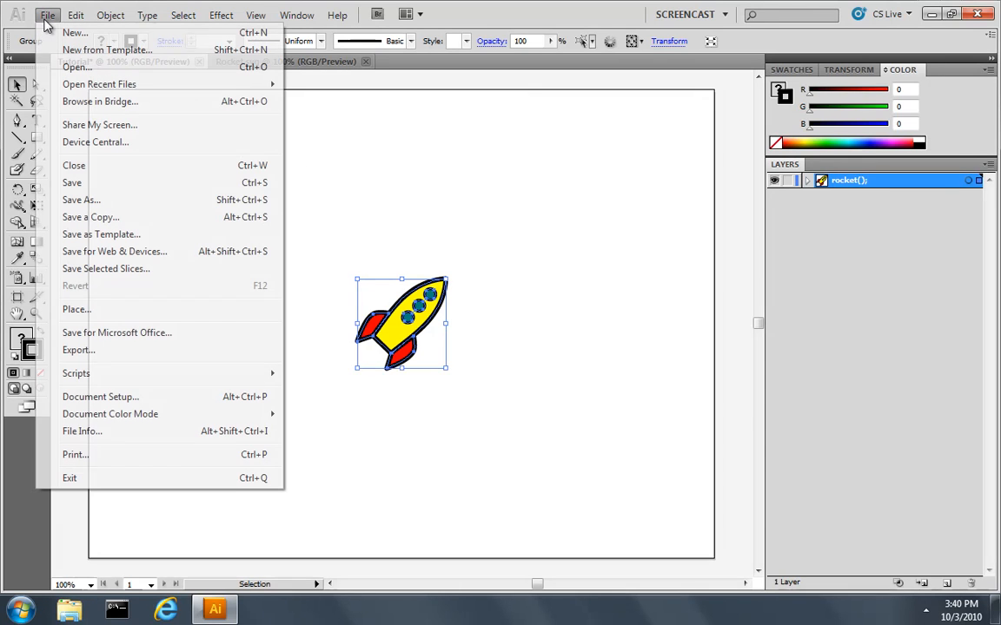
click(79, 349)
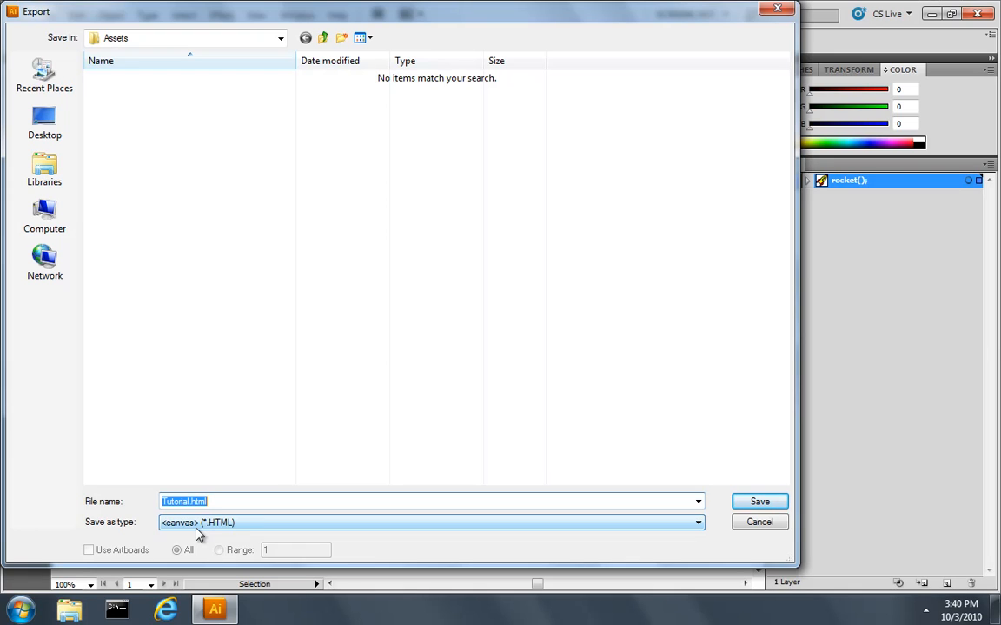
click(323, 38)
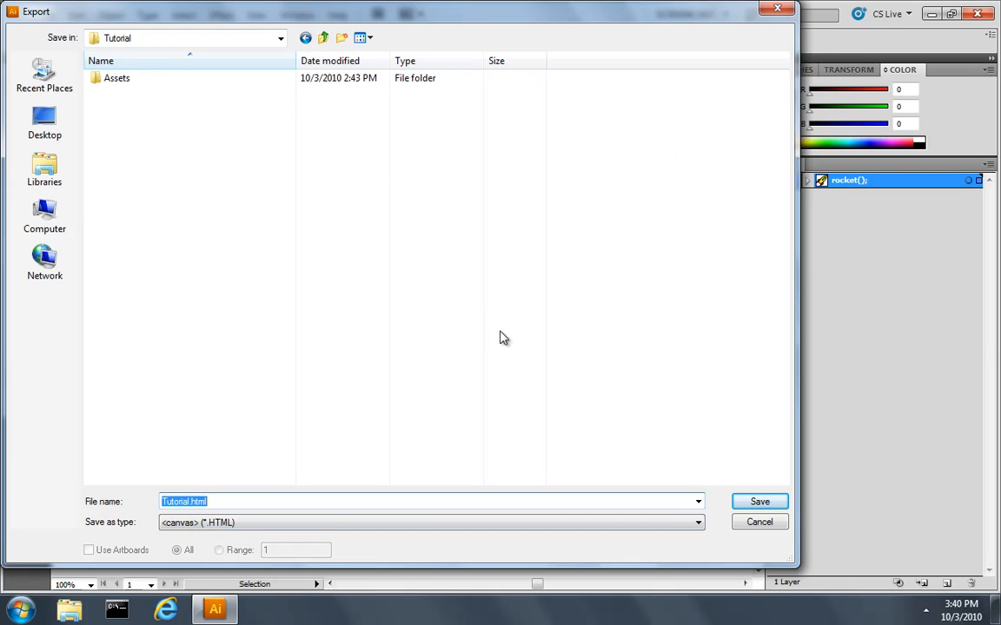
click(757, 500)
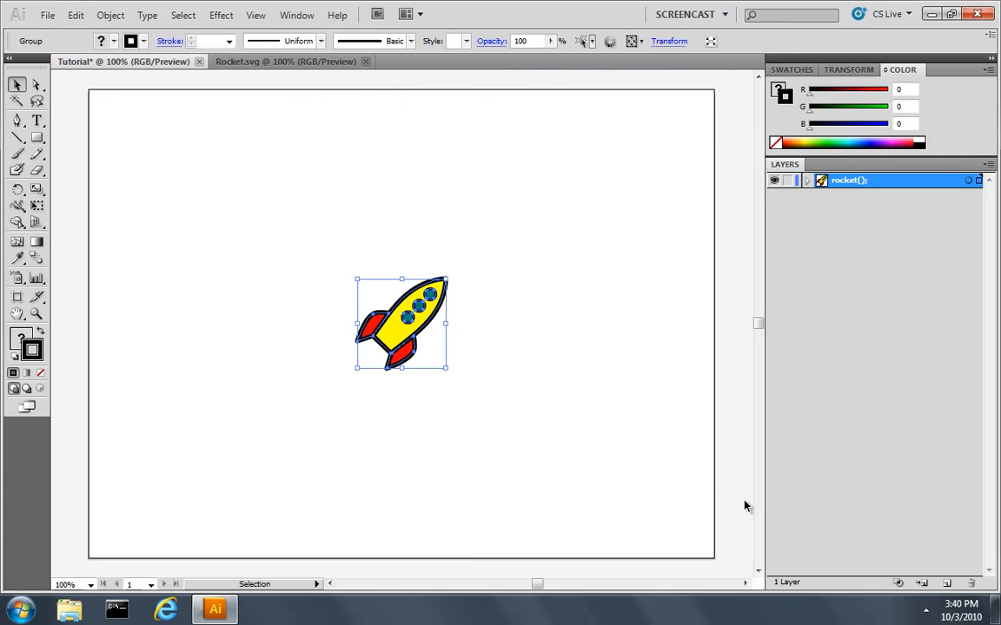
click(165, 608)
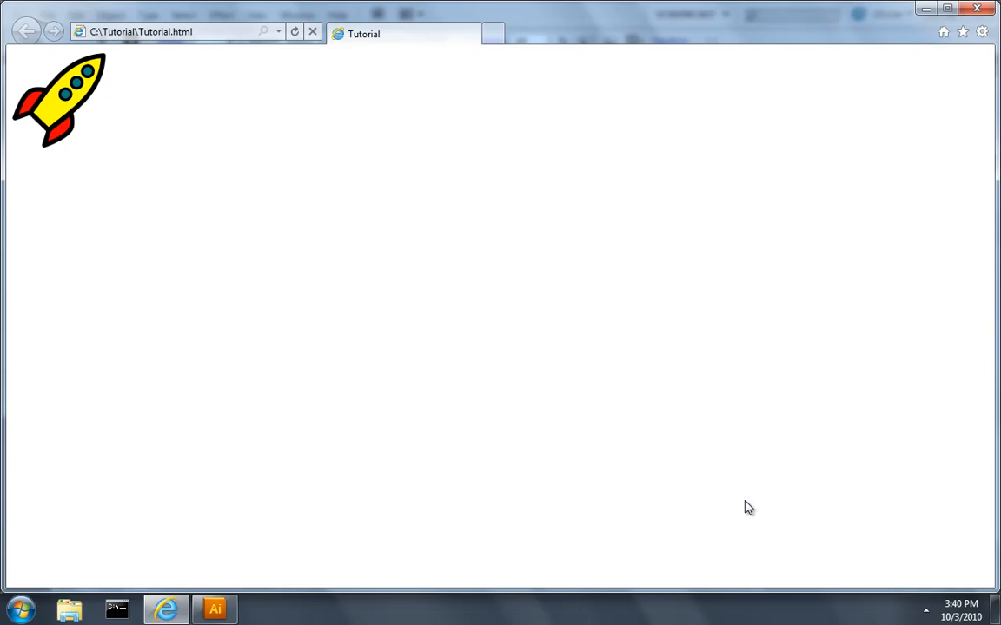
mouse_move(155, 132)
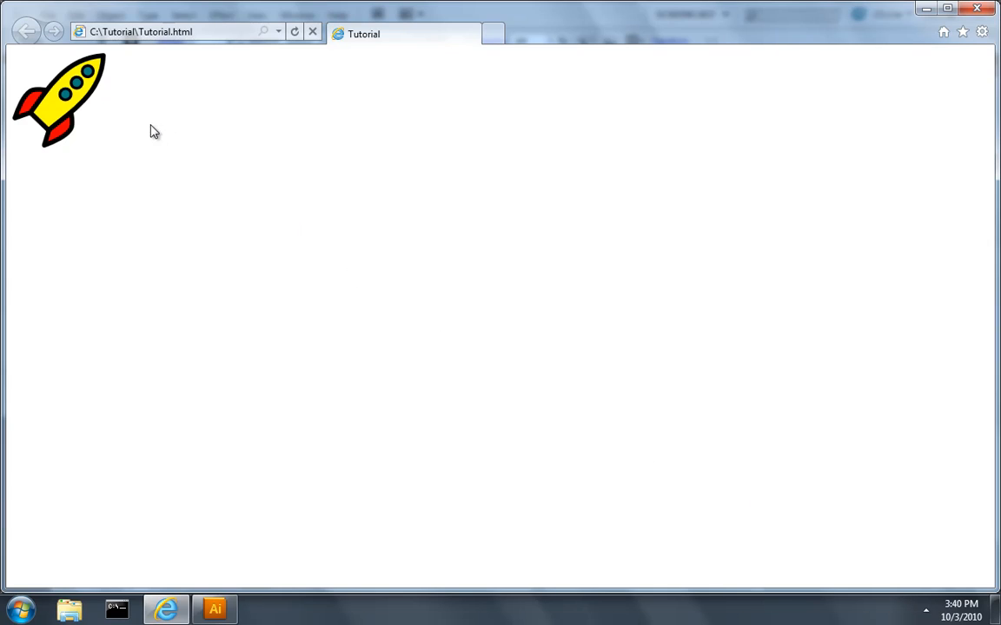
mouse_move(115, 111)
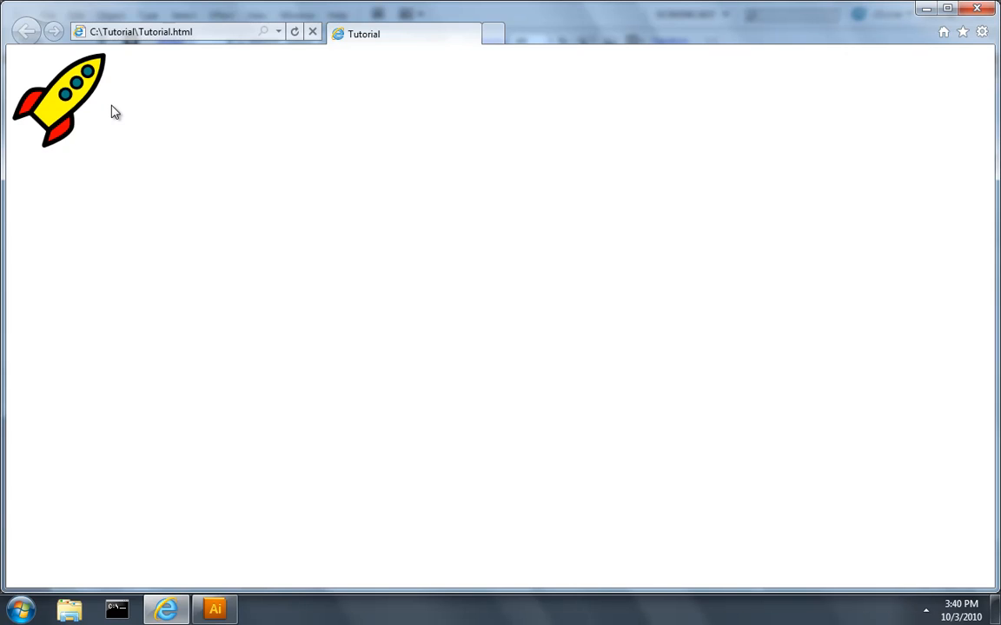
- View the source of the Tutorial.html page from the browser's right-click menu
right_click(115, 113)
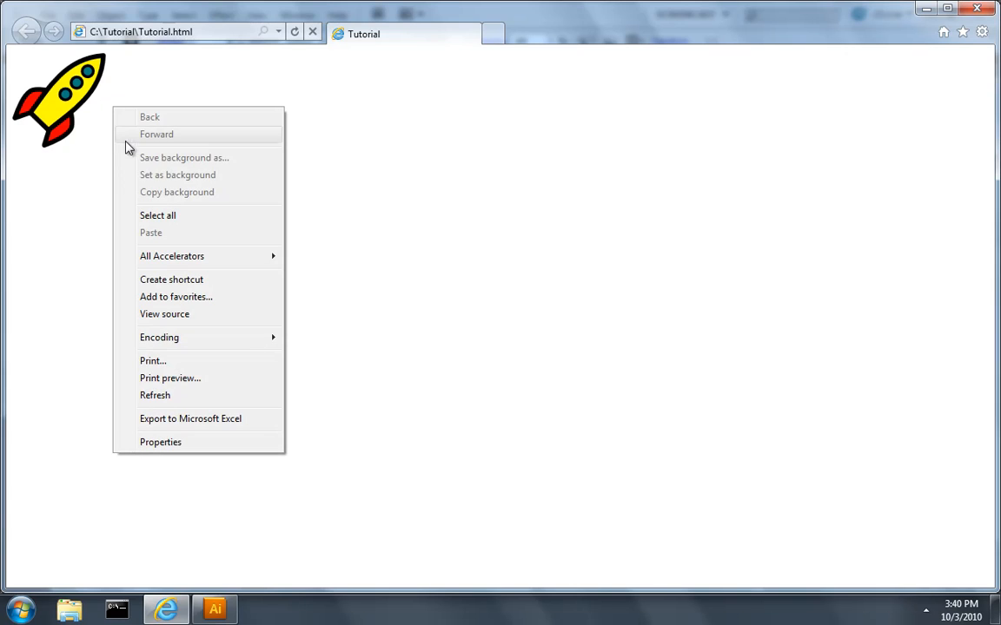
click(164, 312)
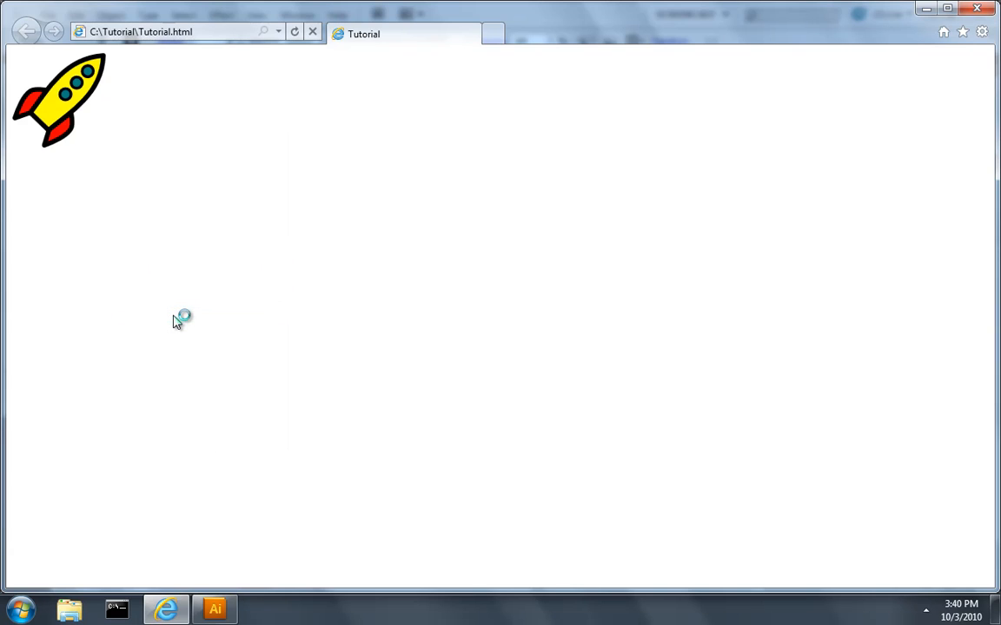
click(262, 608)
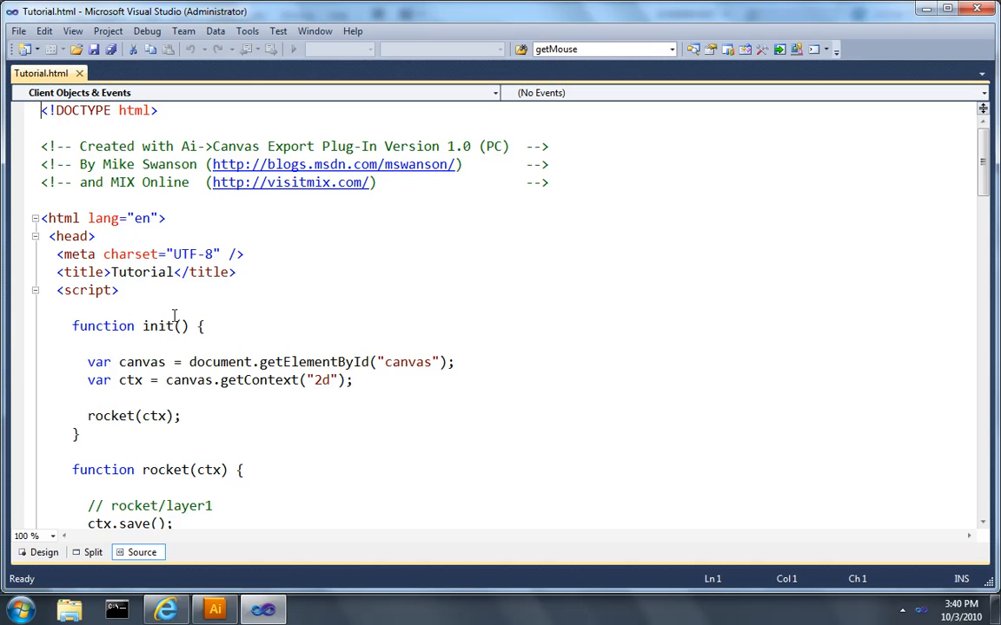
double_click(158, 326)
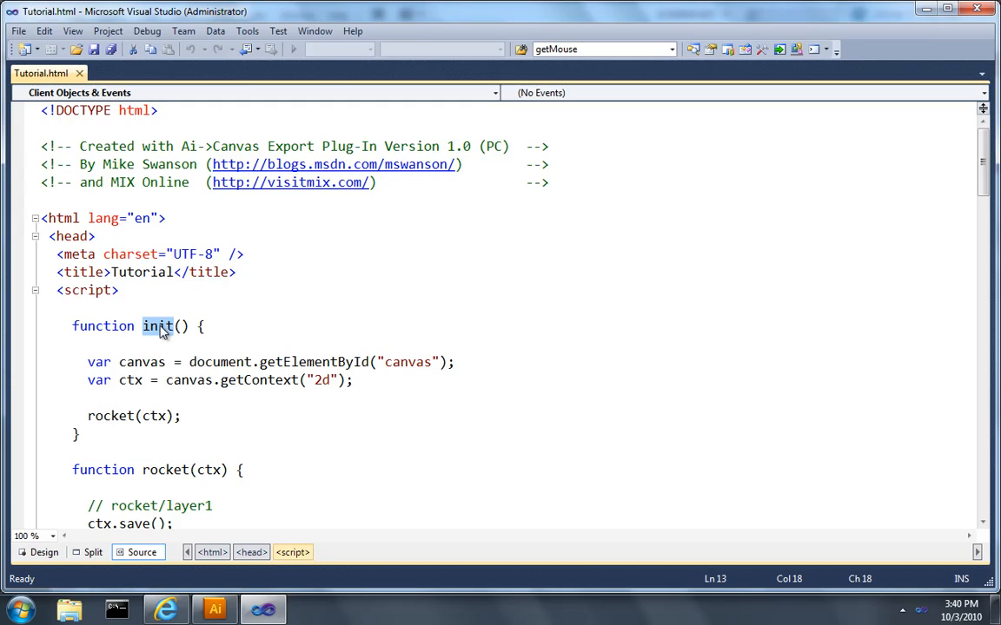
click(146, 363)
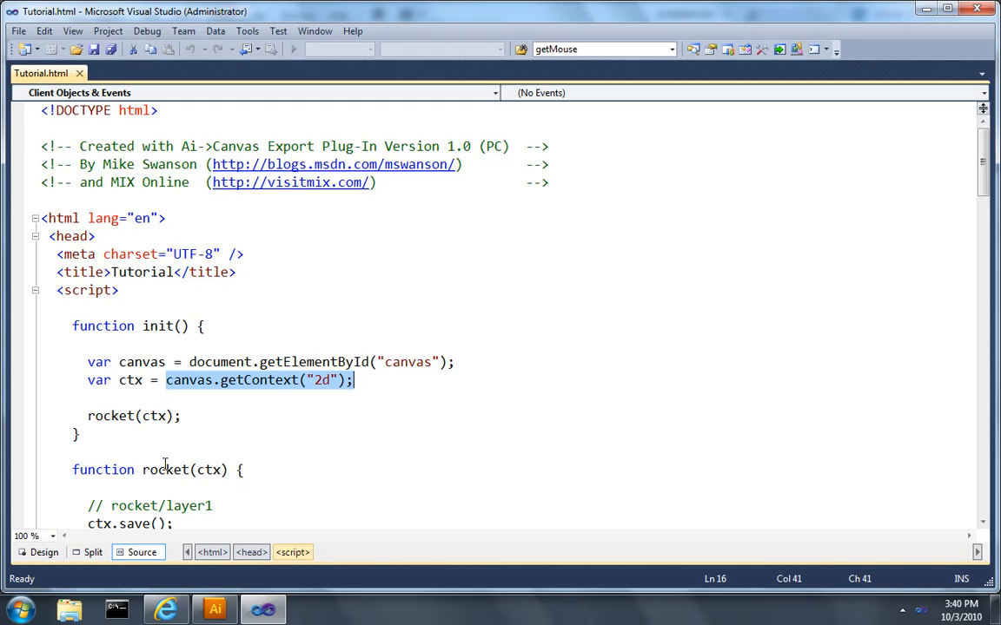
double_click(165, 469)
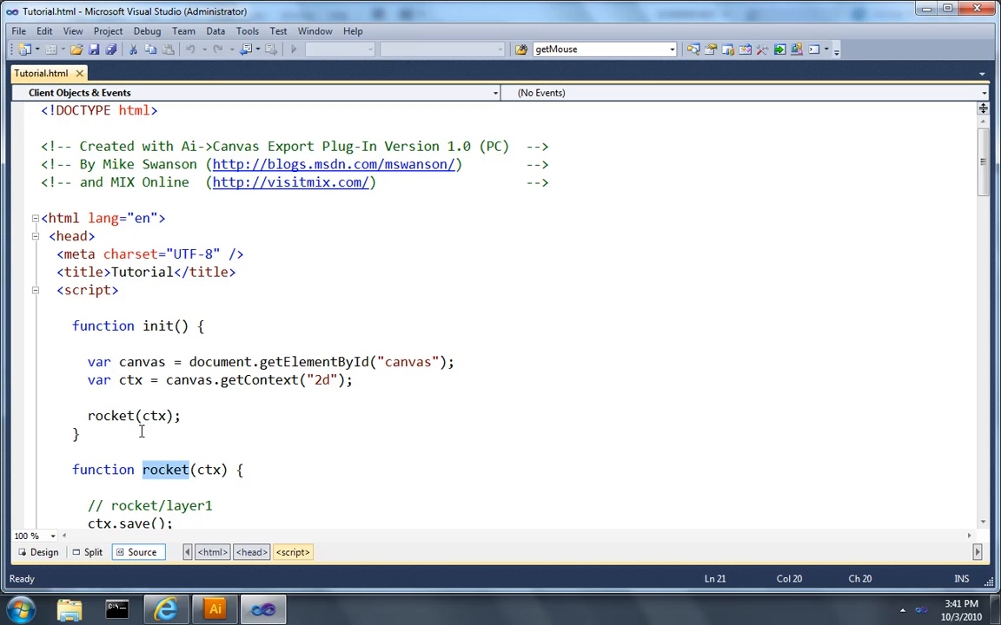
scroll(down, 3)
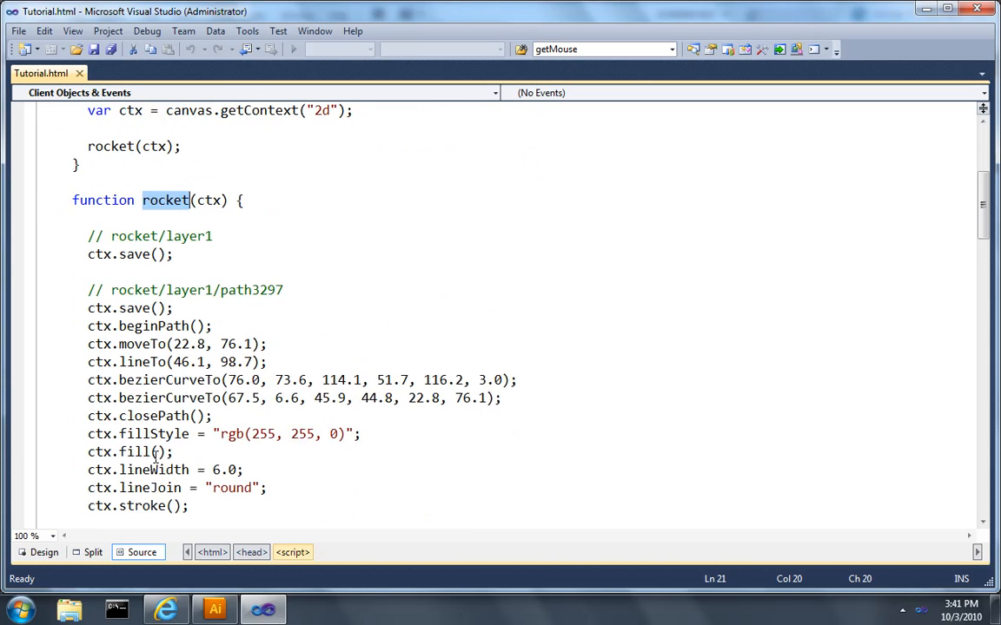
scroll(down, 3)
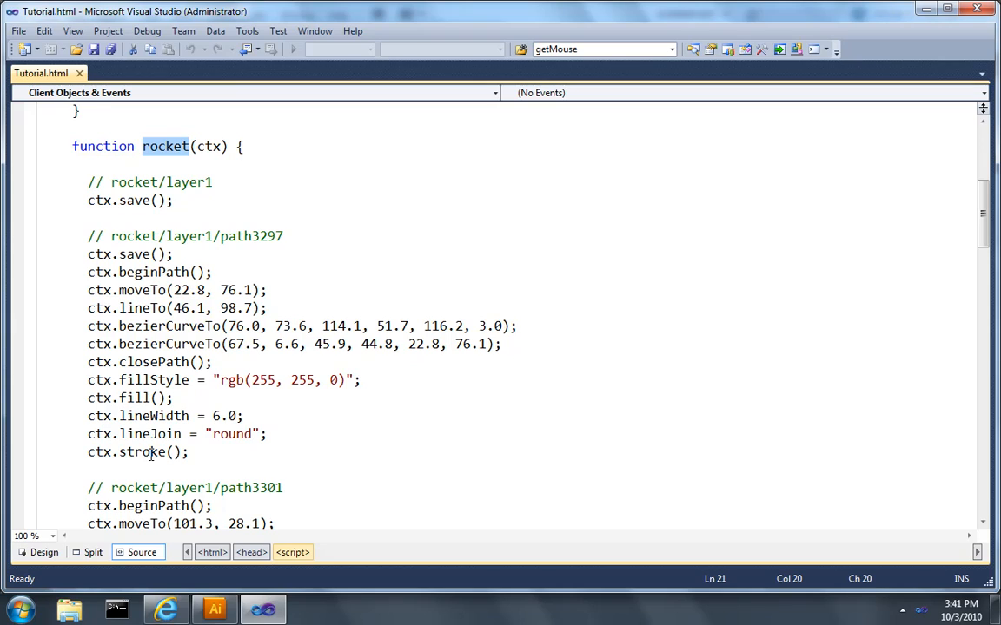